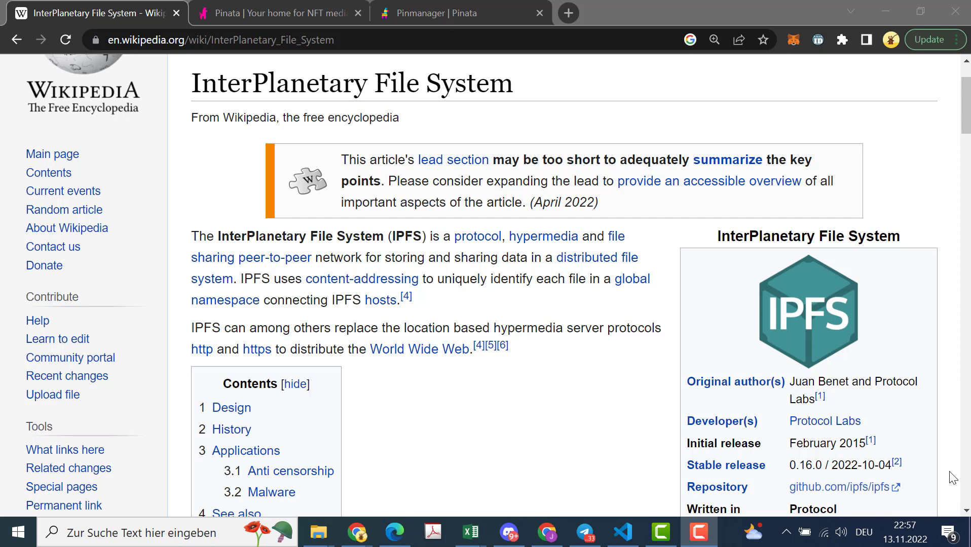
mouse_move(855, 517)
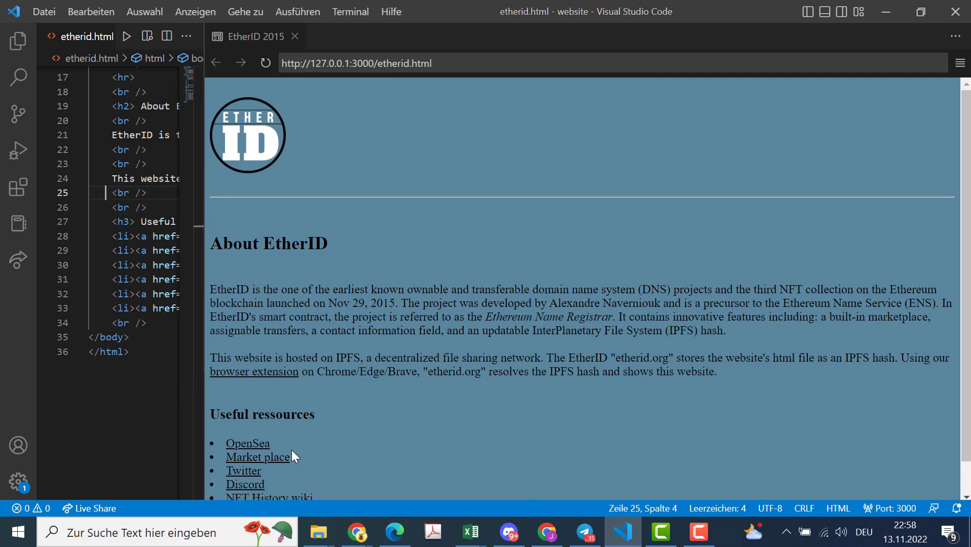
mouse_move(366, 463)
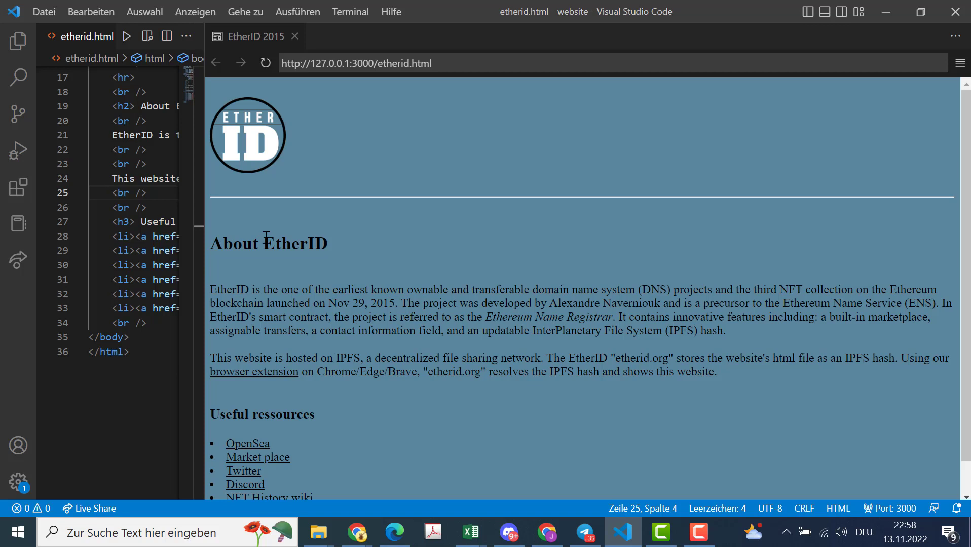
mouse_move(356, 533)
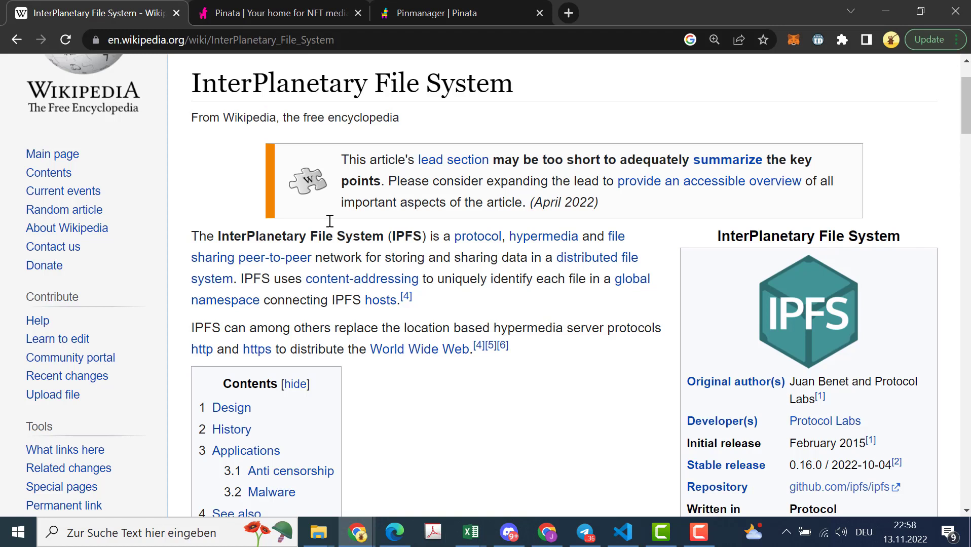
Switch to the Pinata tab and open the Pinmanager file list showing example.png
click(278, 13)
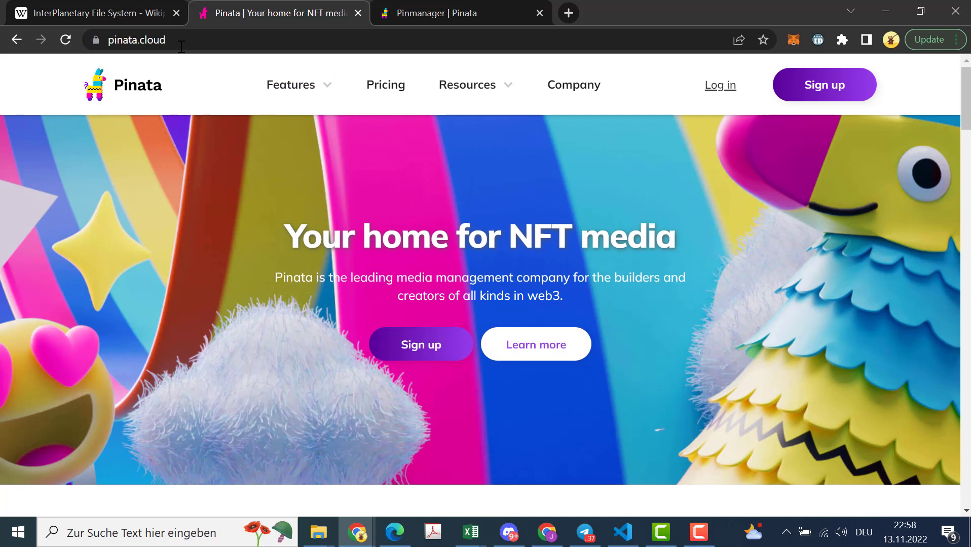
mouse_move(720, 85)
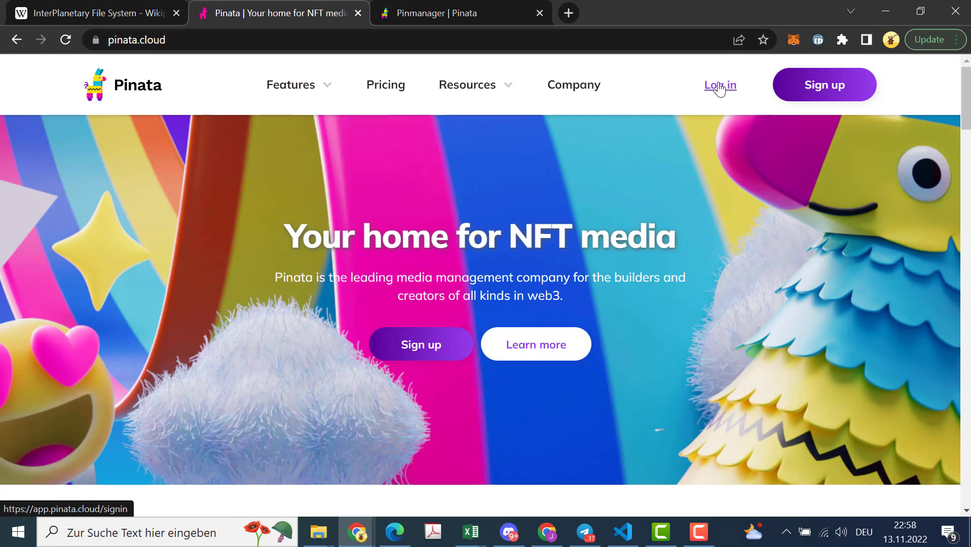
mouse_move(824, 84)
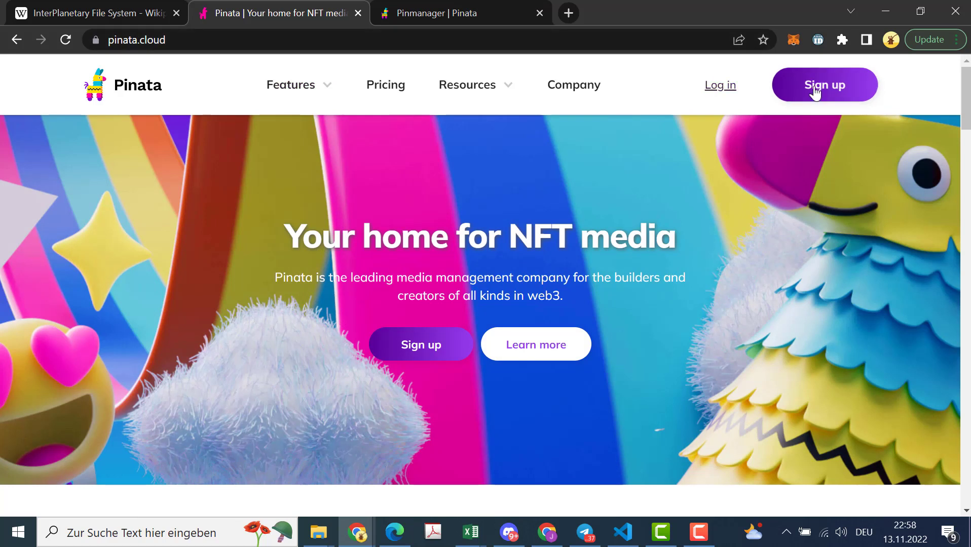
click(461, 14)
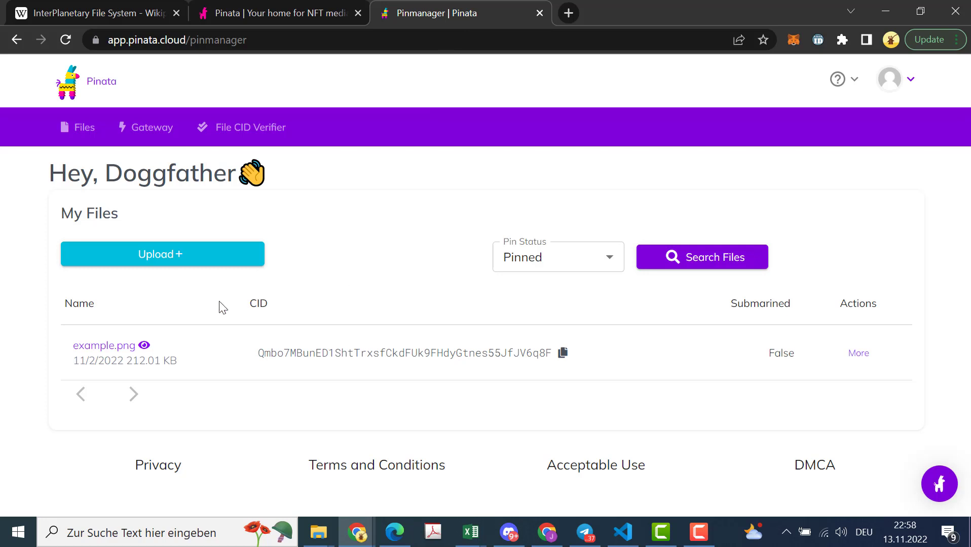
Upload etherid.html from the IPFS website folder to Pinata for pinning
click(162, 254)
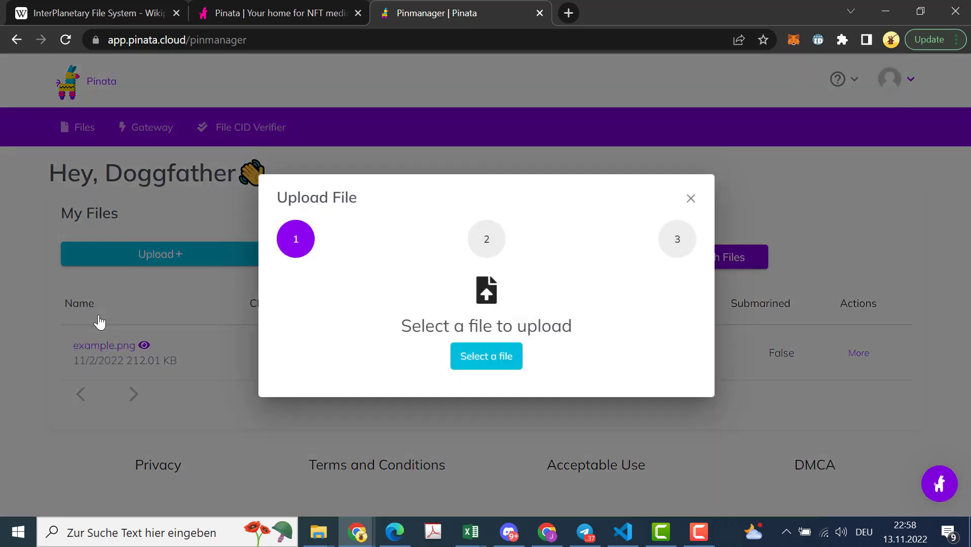
click(486, 356)
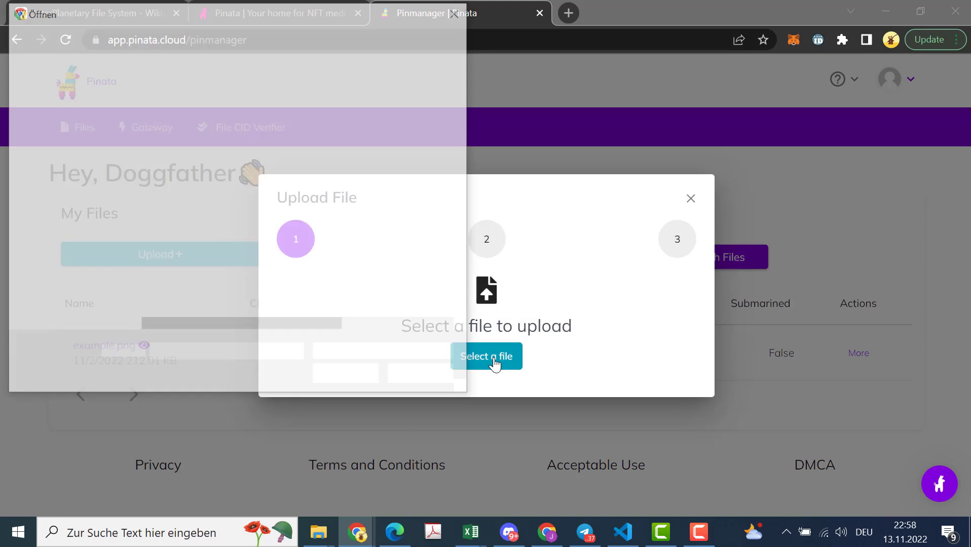
click(486, 356)
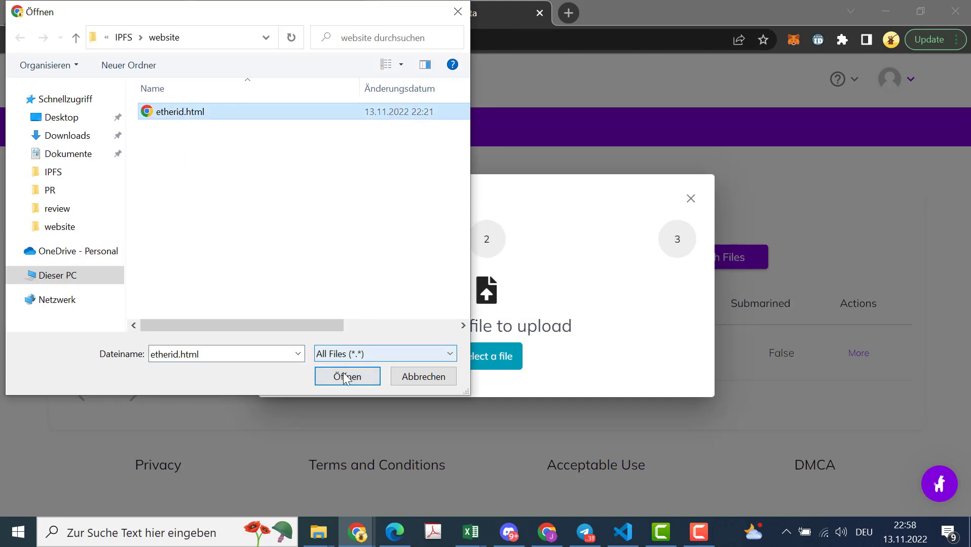
click(347, 377)
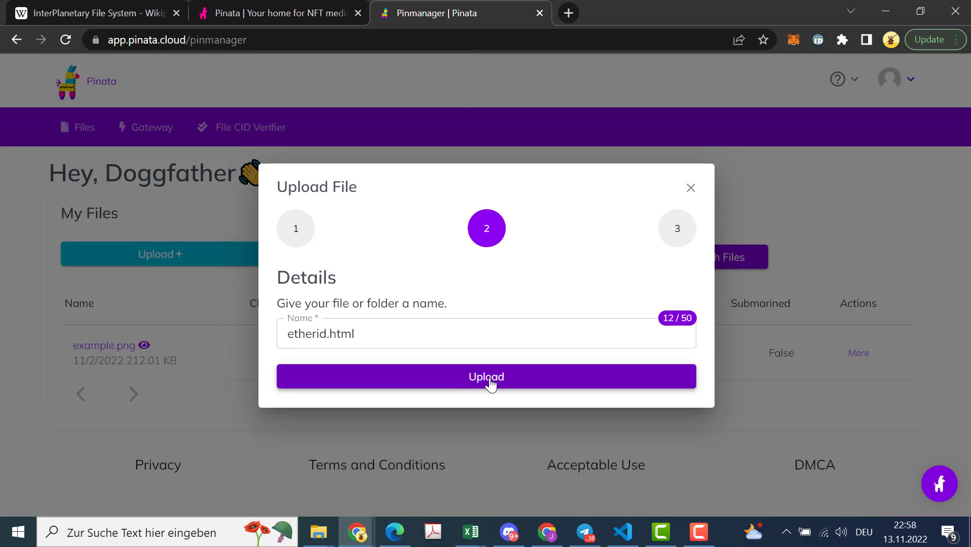
click(486, 377)
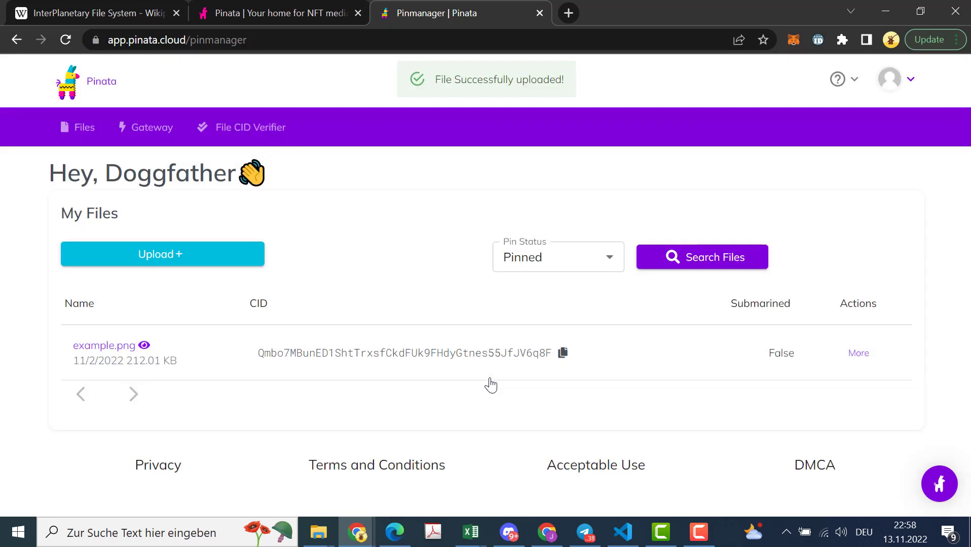
mouse_move(927, 302)
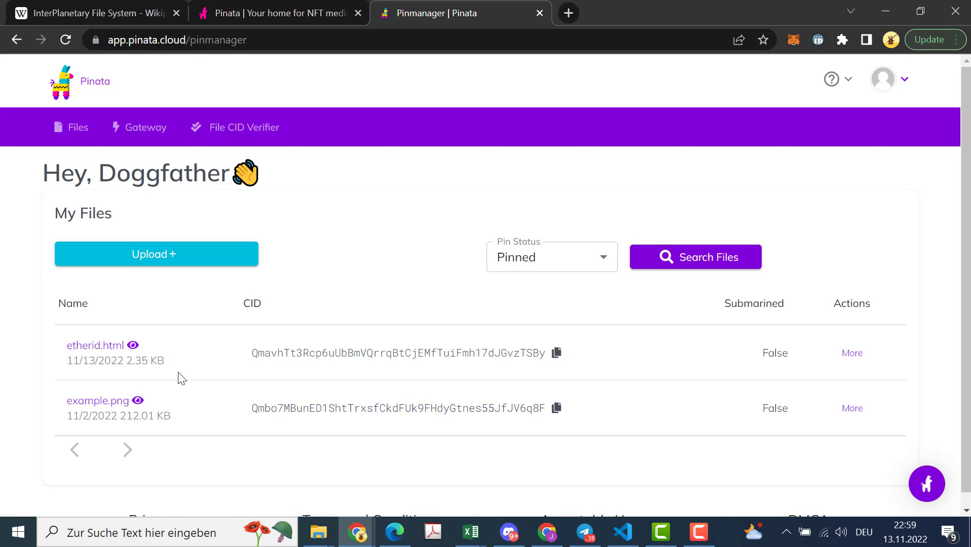
mouse_move(134, 345)
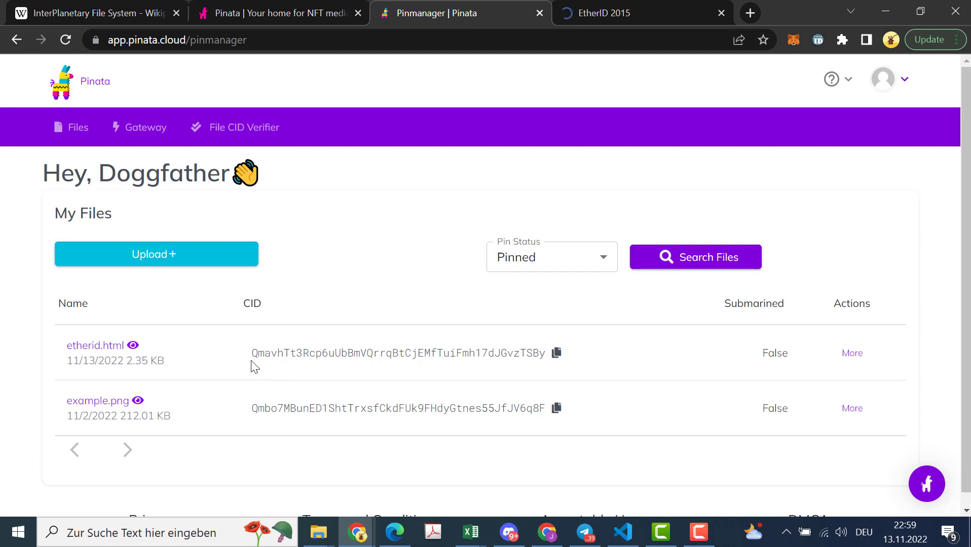
mouse_move(474, 369)
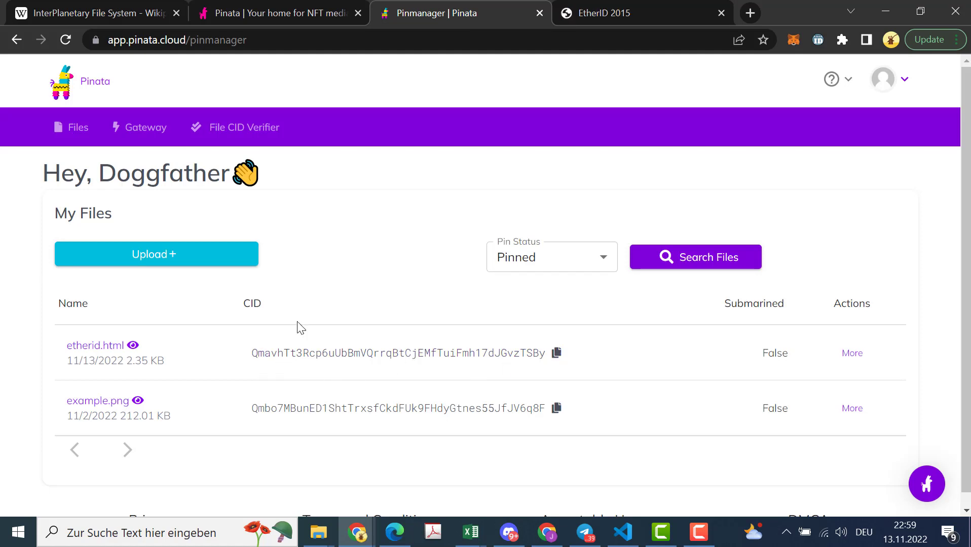
mouse_move(604, 333)
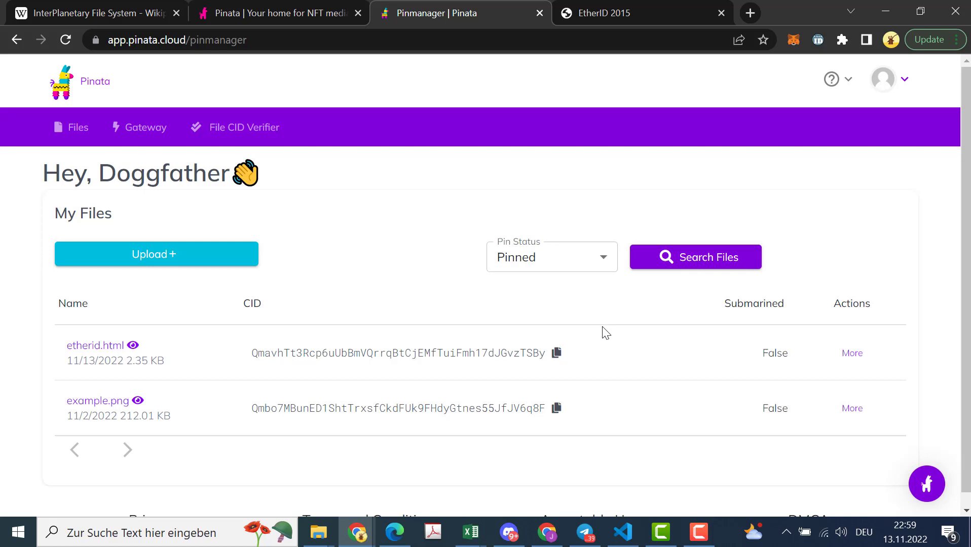
mouse_move(475, 389)
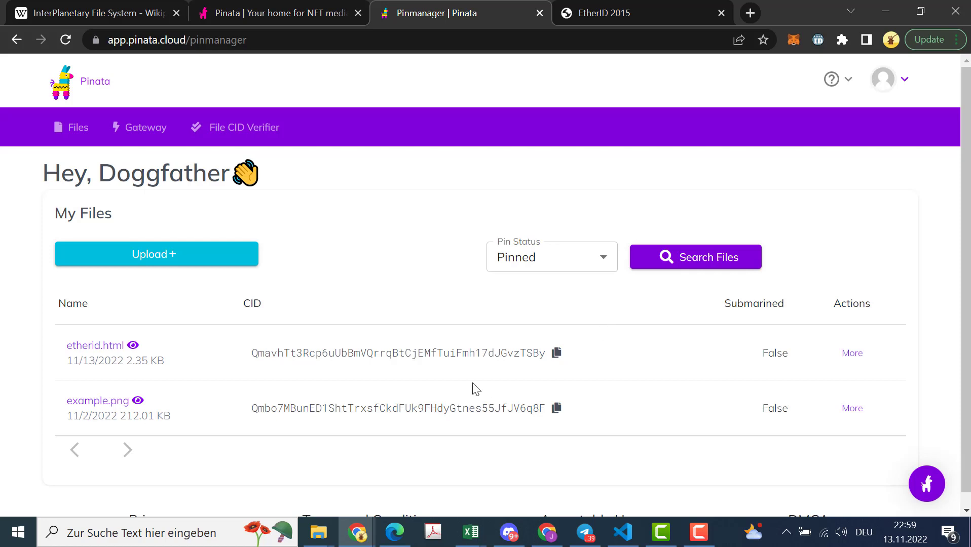
mouse_move(195, 355)
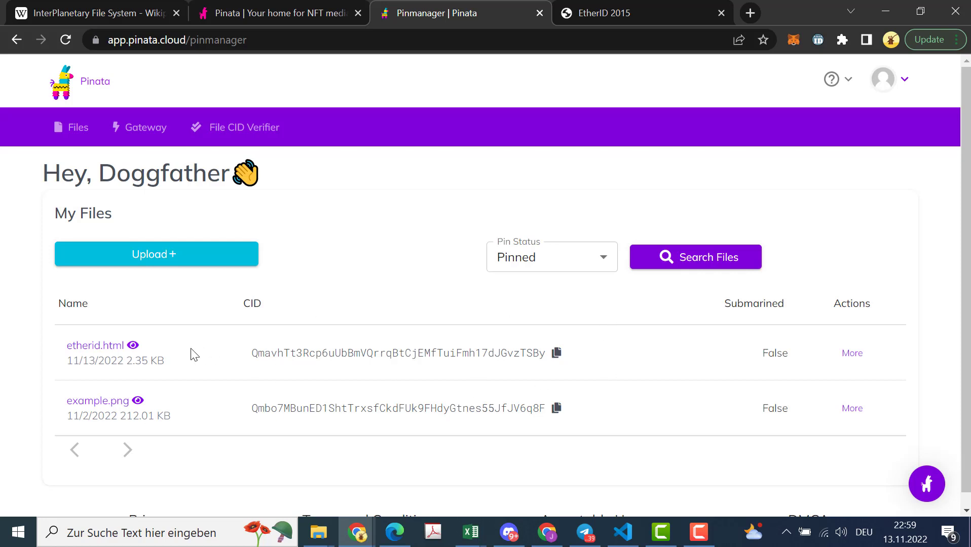
mouse_move(172, 354)
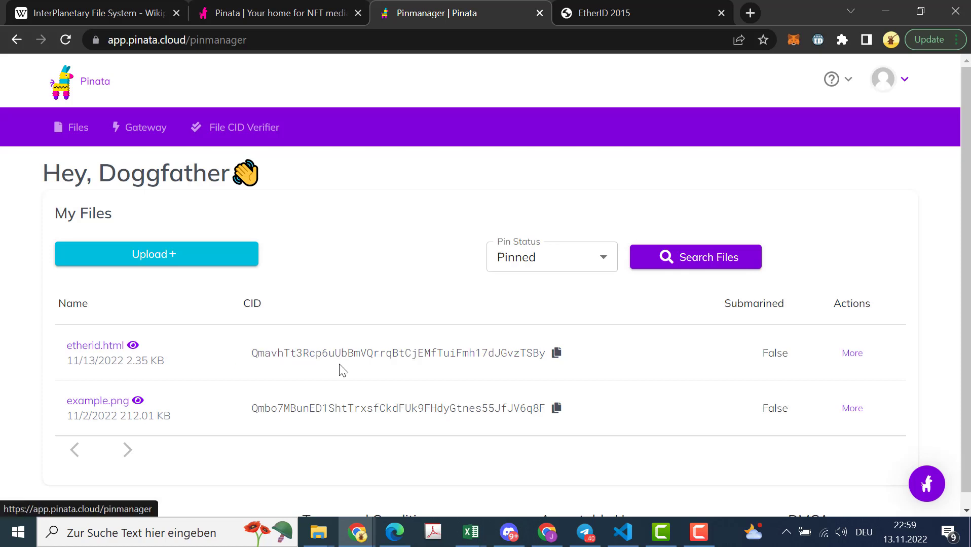
mouse_move(616, 88)
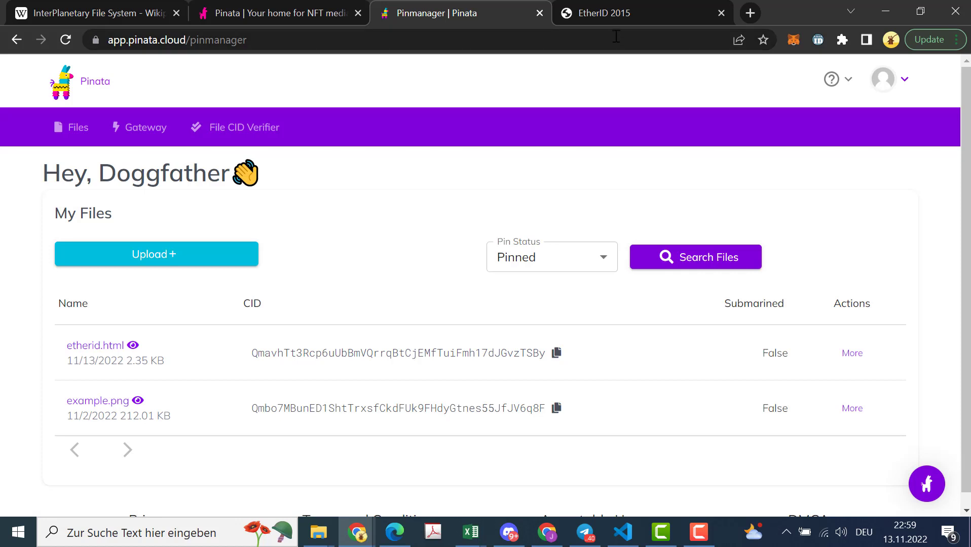
click(619, 13)
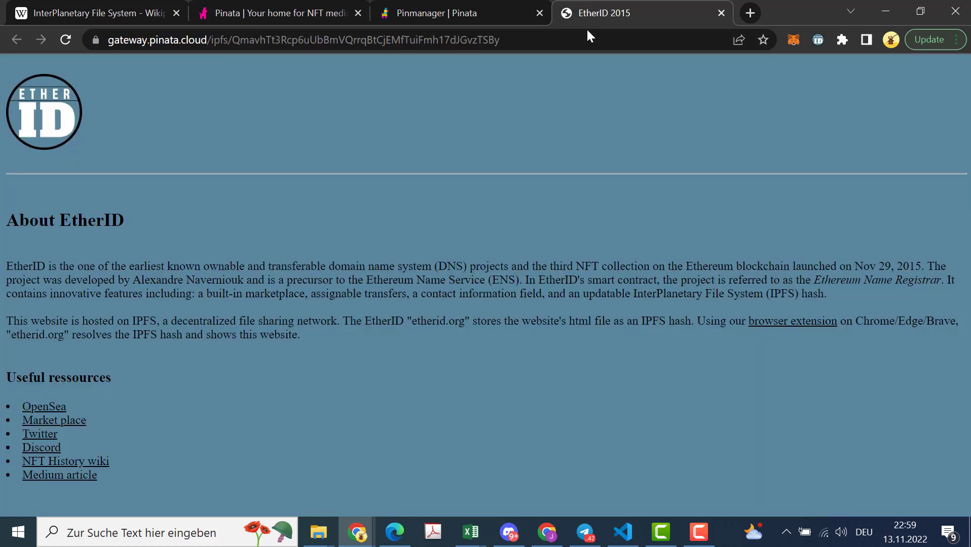
click(225, 39)
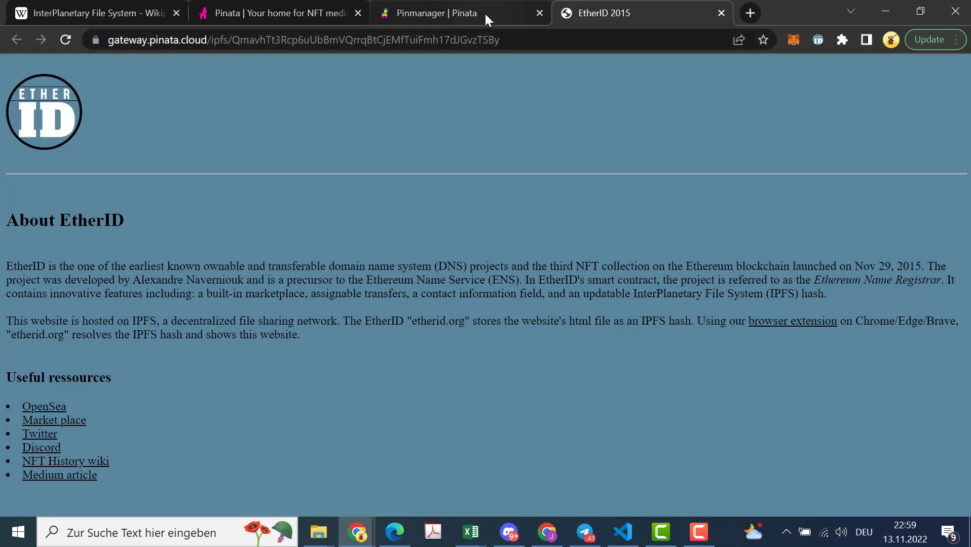
mouse_move(458, 13)
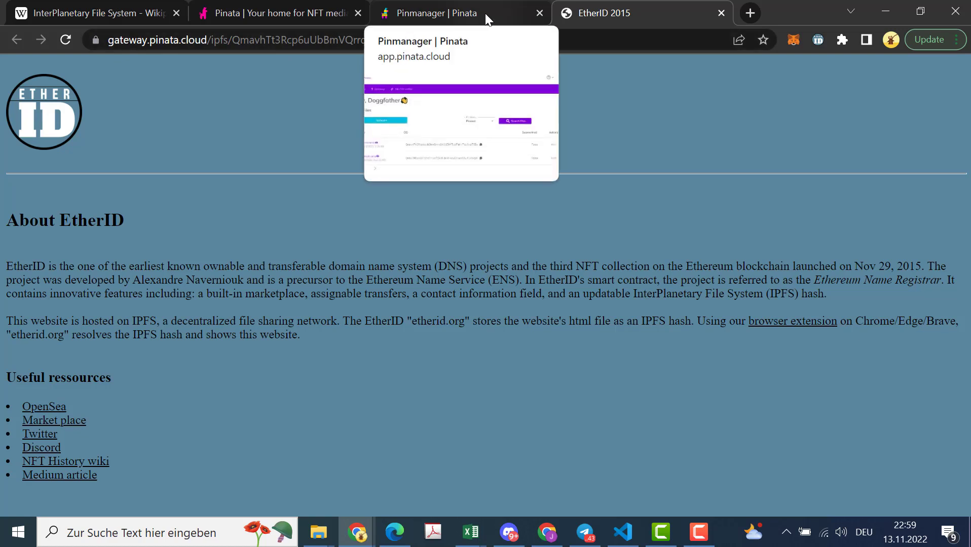
click(449, 13)
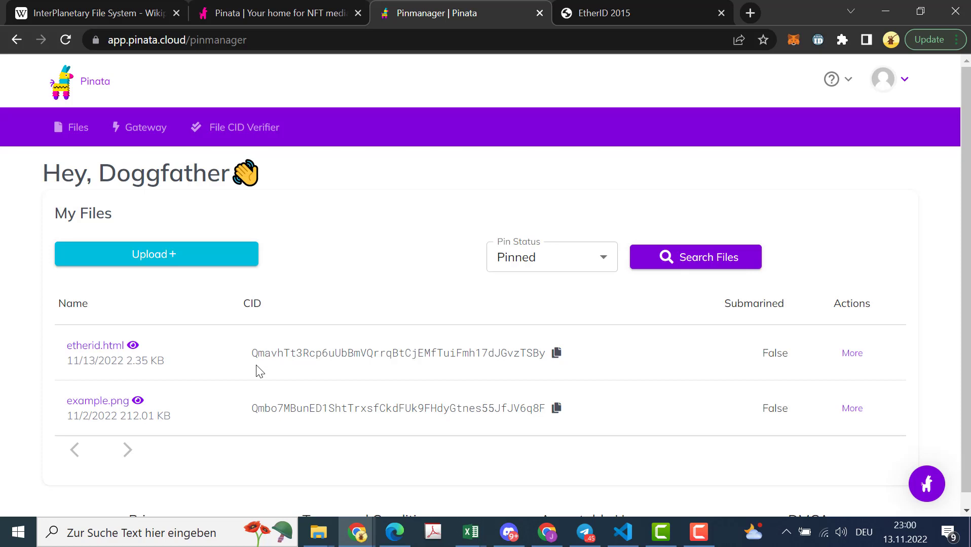
mouse_move(746, 419)
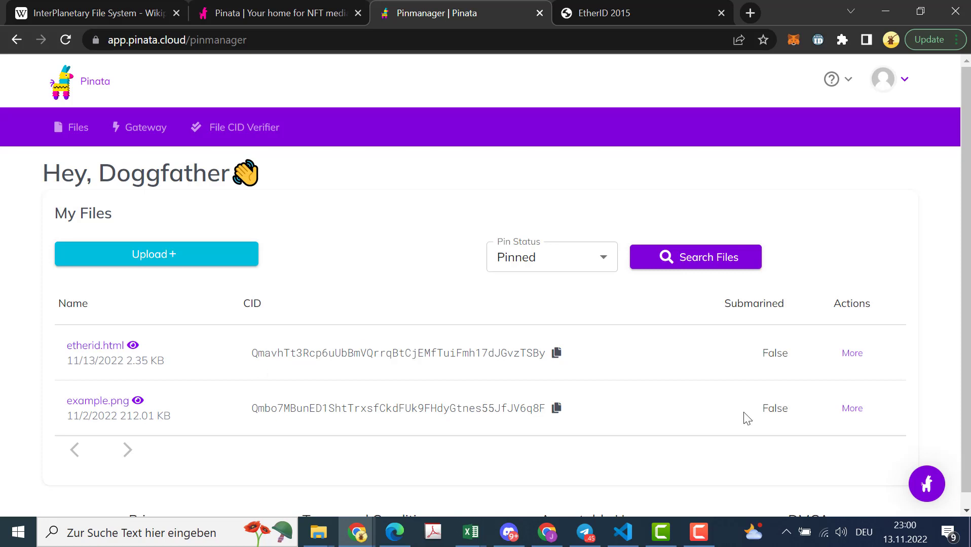
click(698, 533)
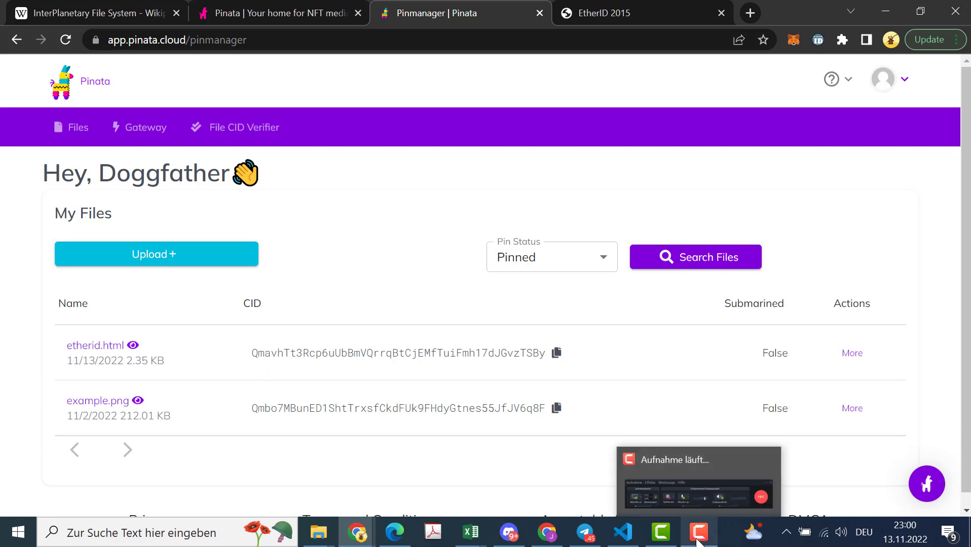